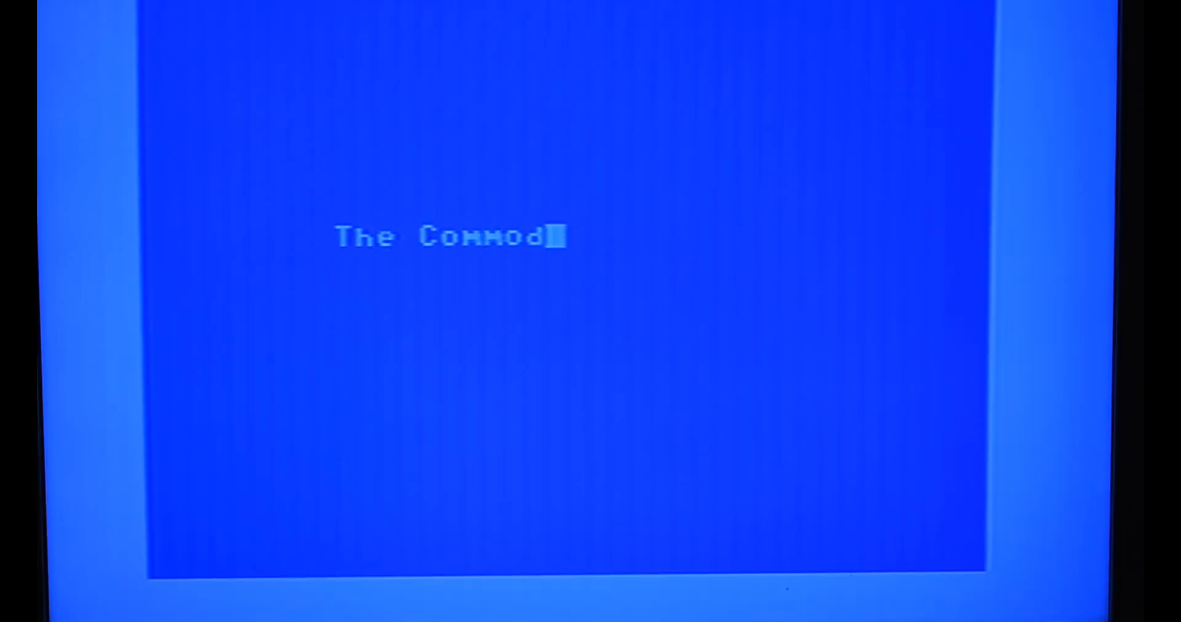
text(ore Room)
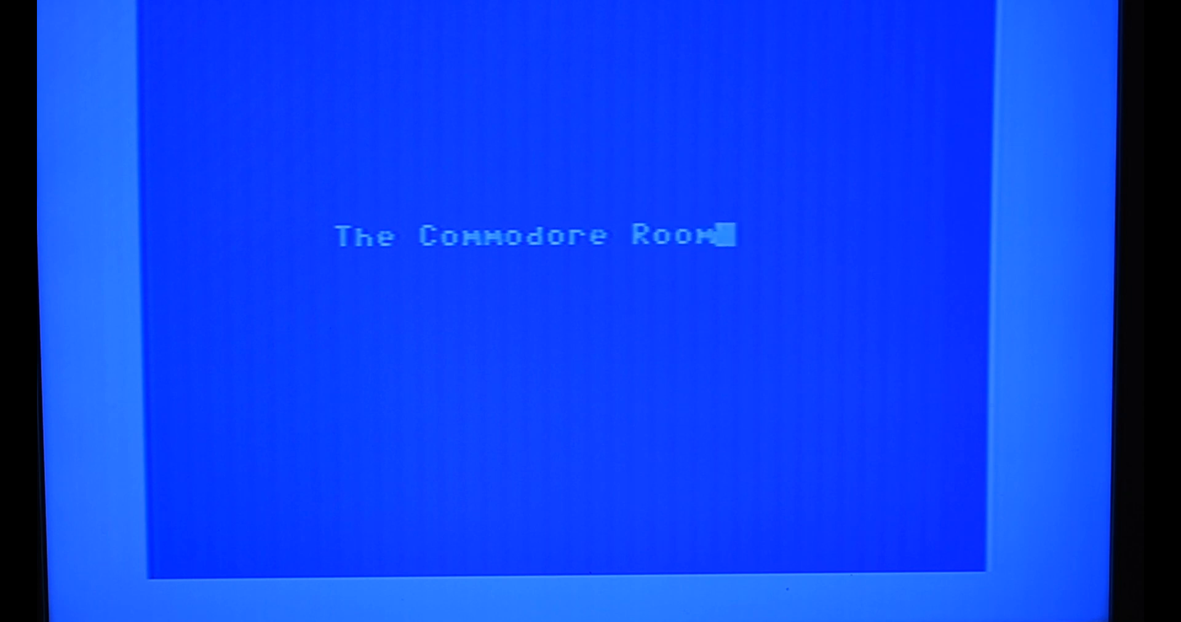